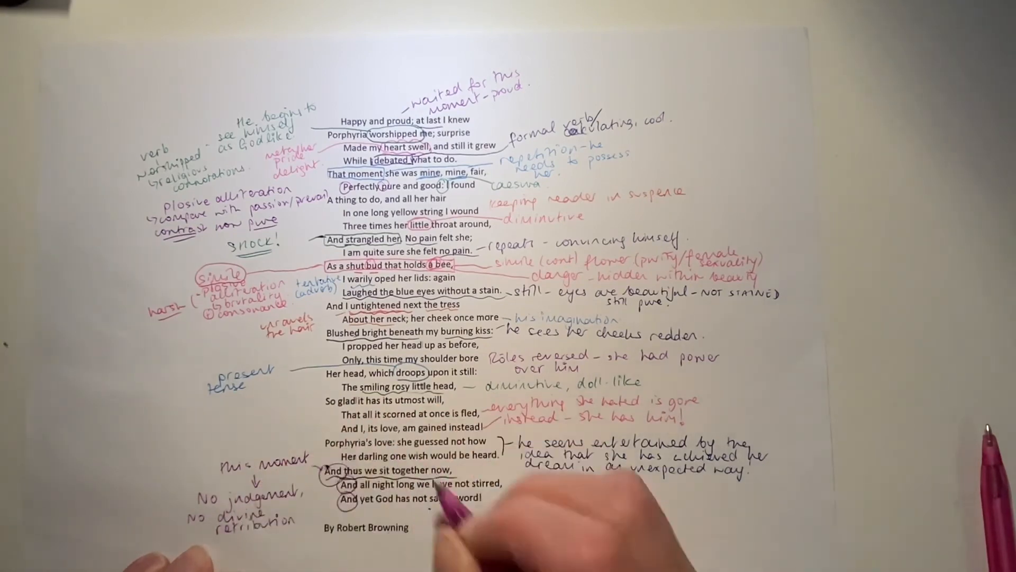
mouse_move(446, 506)
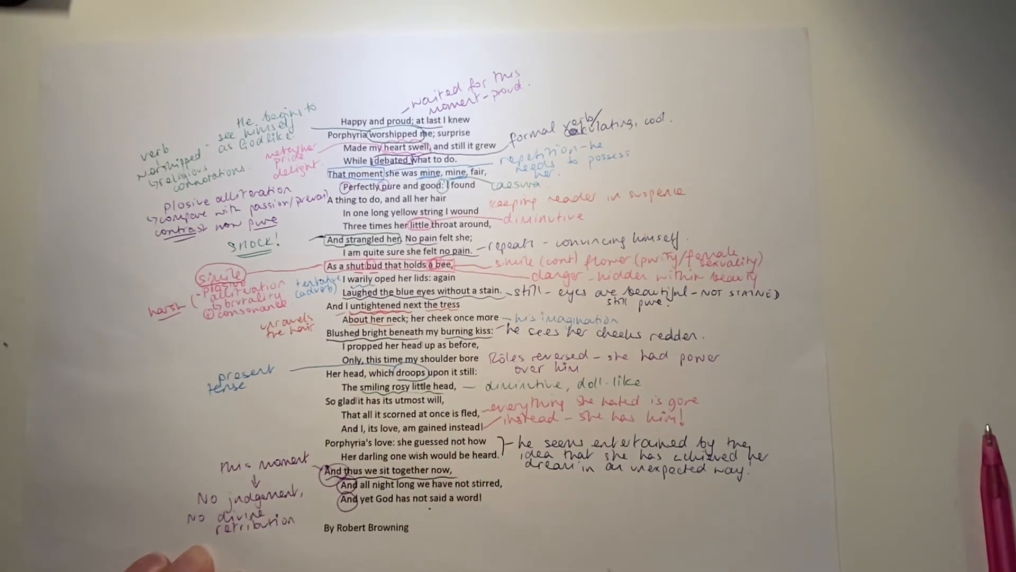